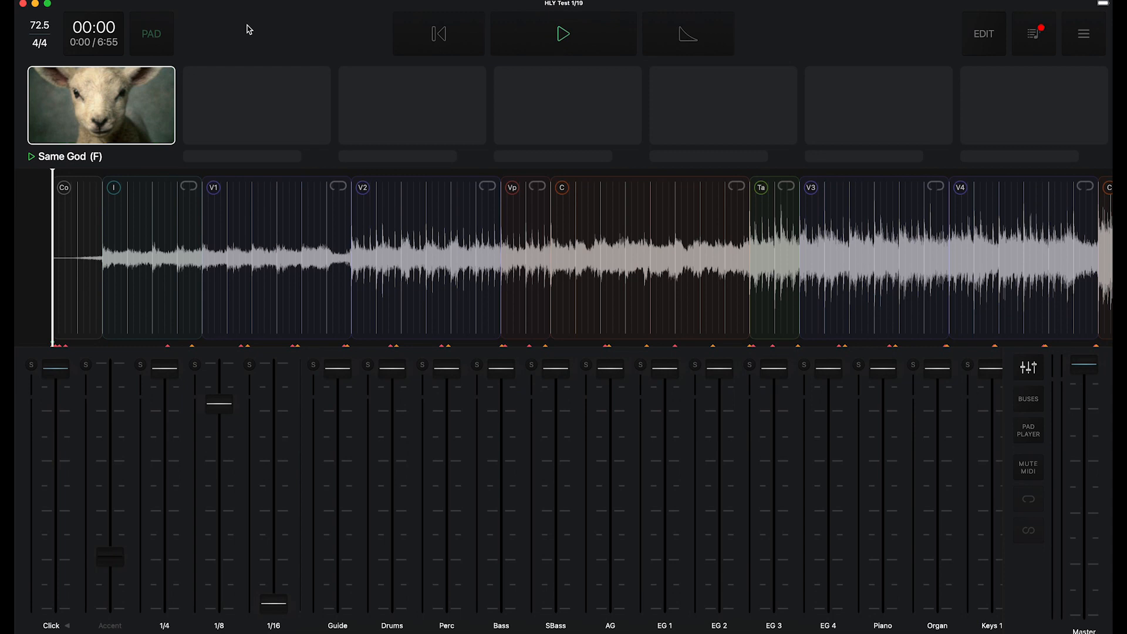
{"action": "mouse_move", "coordinate": [107, 134]}
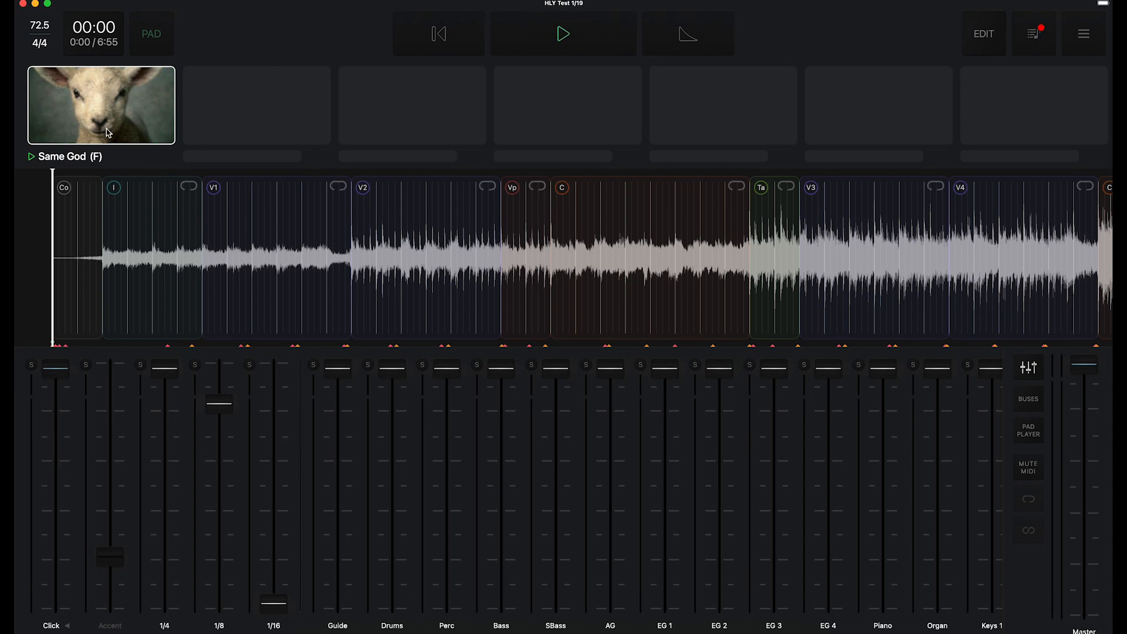
{"action": "mouse_move", "coordinate": [682, 520]}
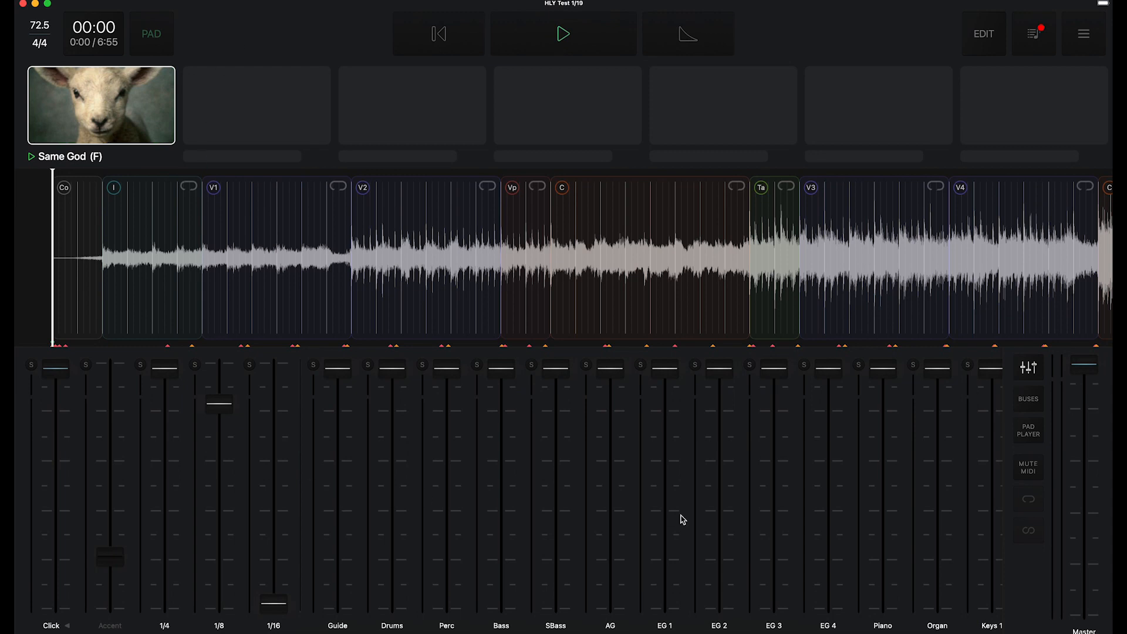
{"action": "mouse_move", "coordinate": [958, 126]}
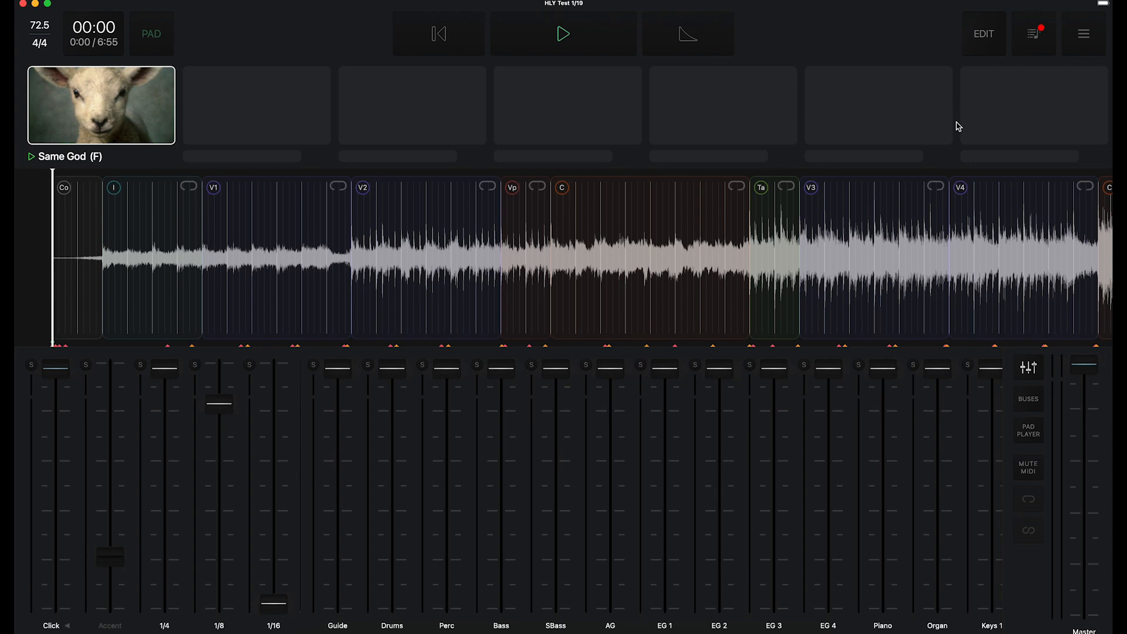
{"action": "mouse_move", "coordinate": [1091, 47]}
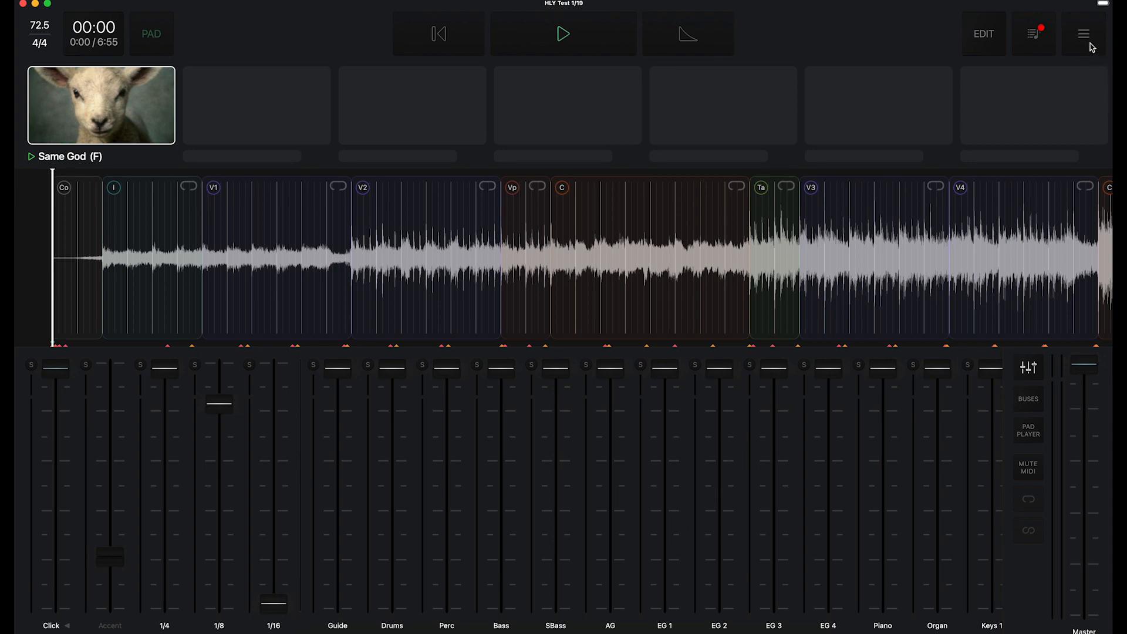
Step: Show the SMPTE Timecode frame-rate choices in Settings, with 30 fps checked
{"action": "left_click", "coordinate": [1084, 33]}
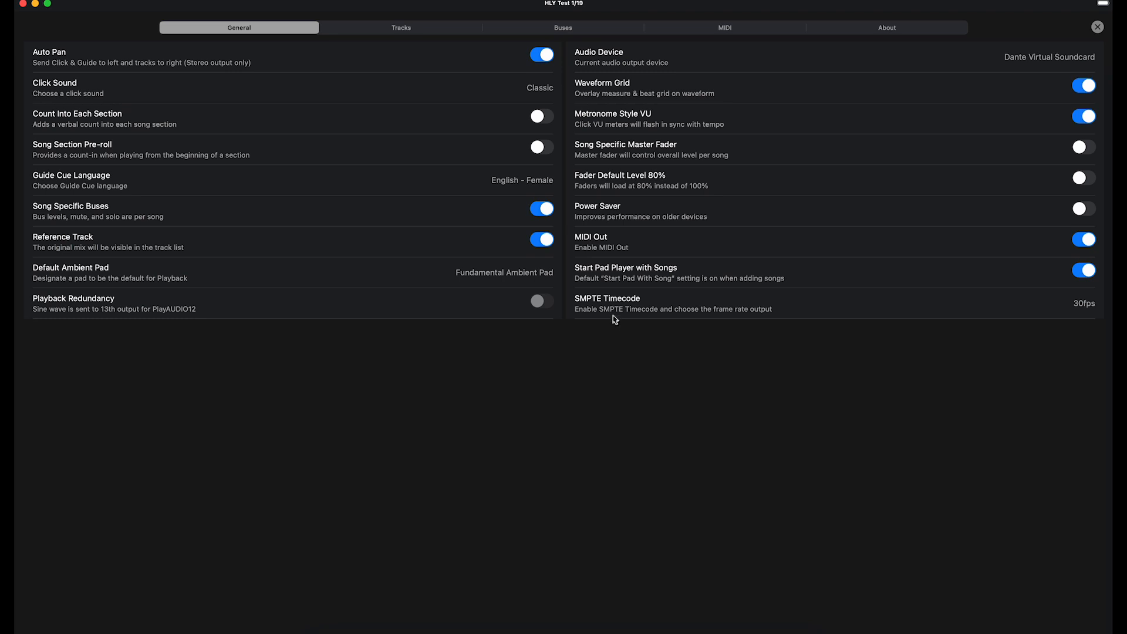
{"action": "mouse_move", "coordinate": [754, 309]}
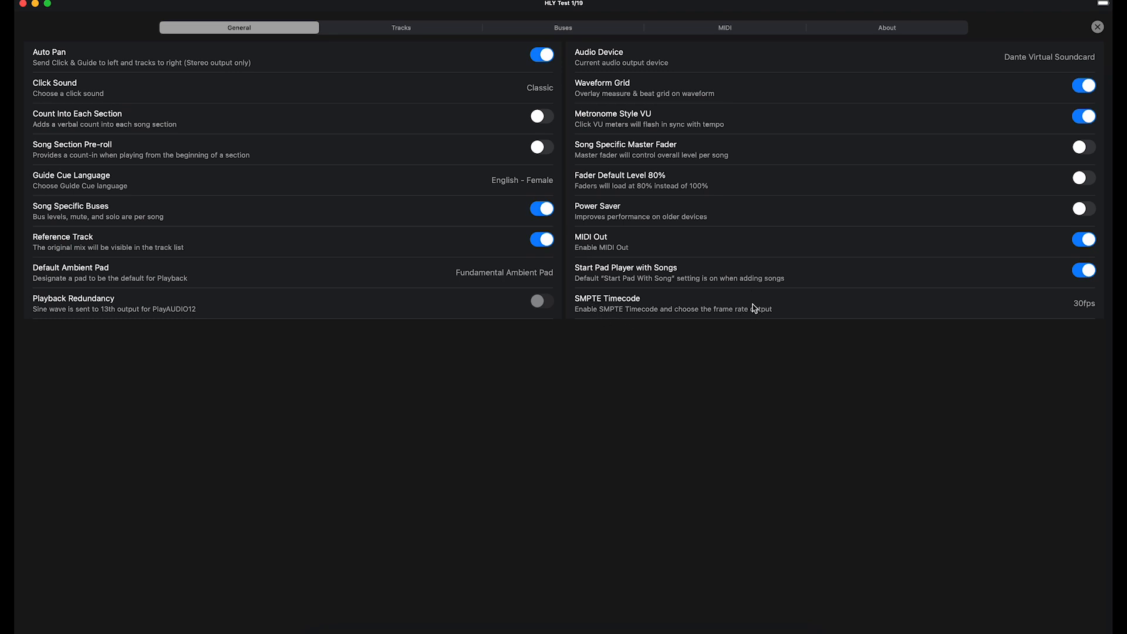
{"action": "left_click", "coordinate": [1081, 303]}
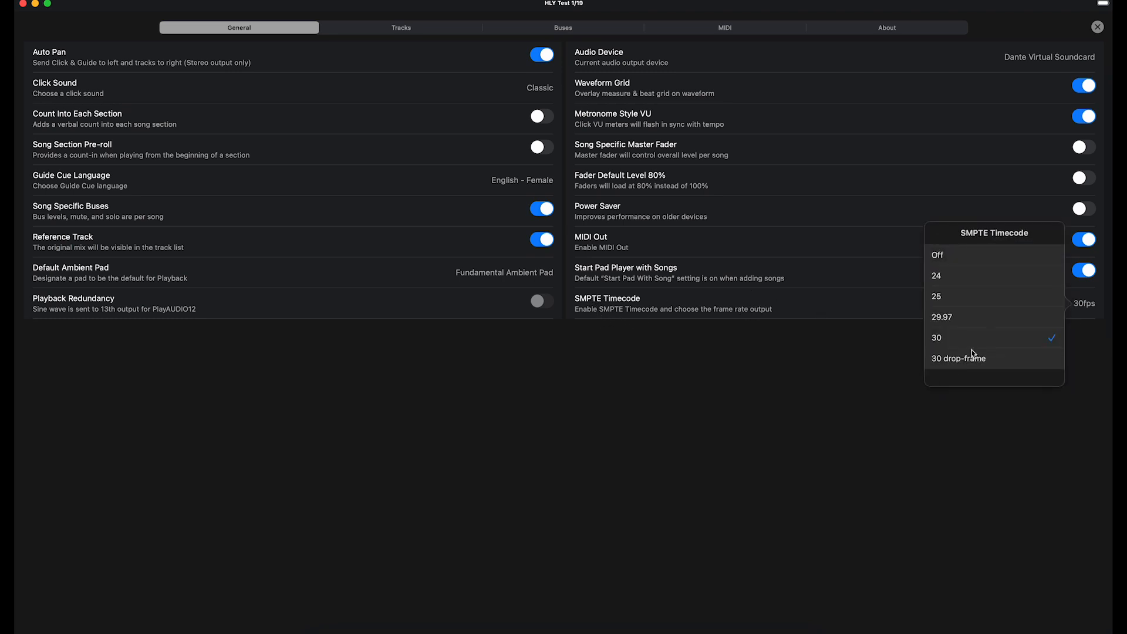
{"action": "mouse_move", "coordinate": [1010, 364]}
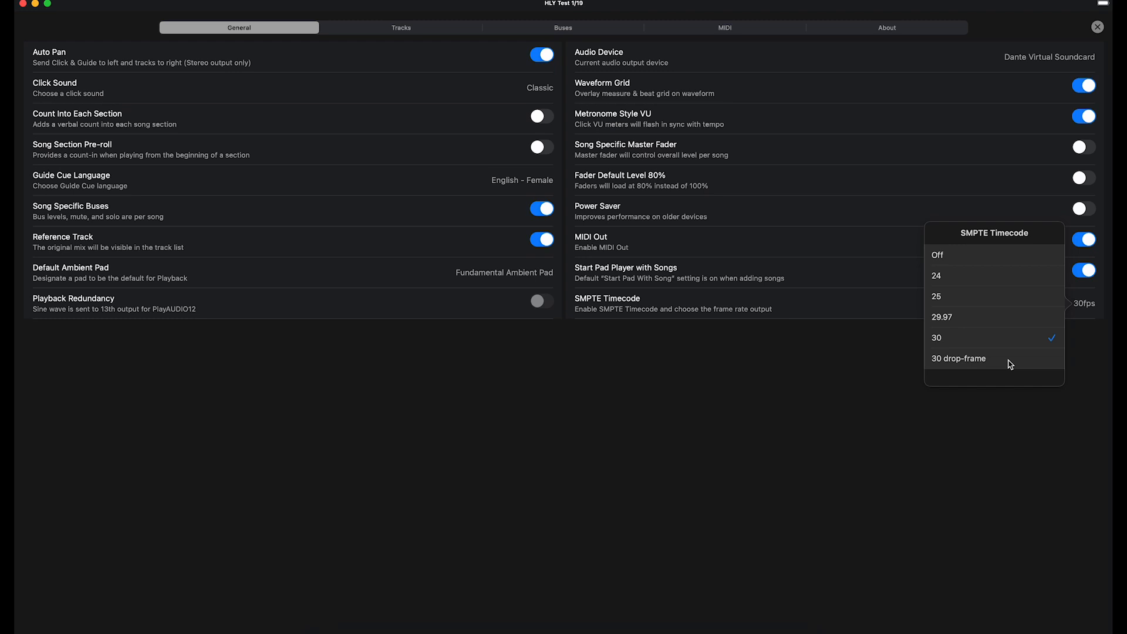
{"action": "mouse_move", "coordinate": [953, 381]}
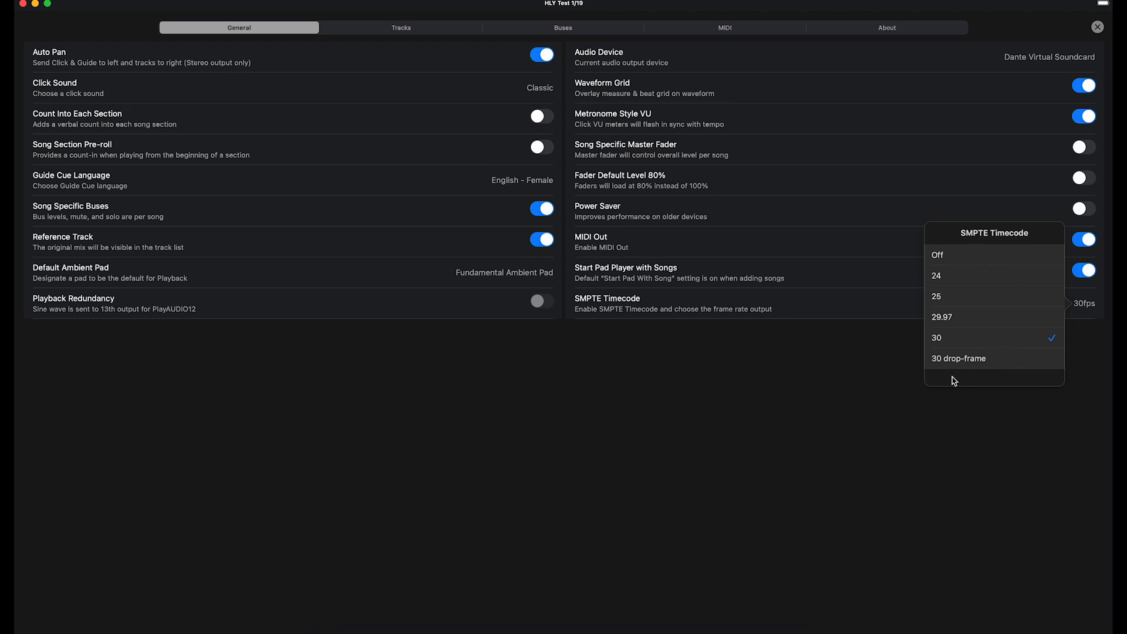
{"action": "mouse_move", "coordinate": [957, 280]}
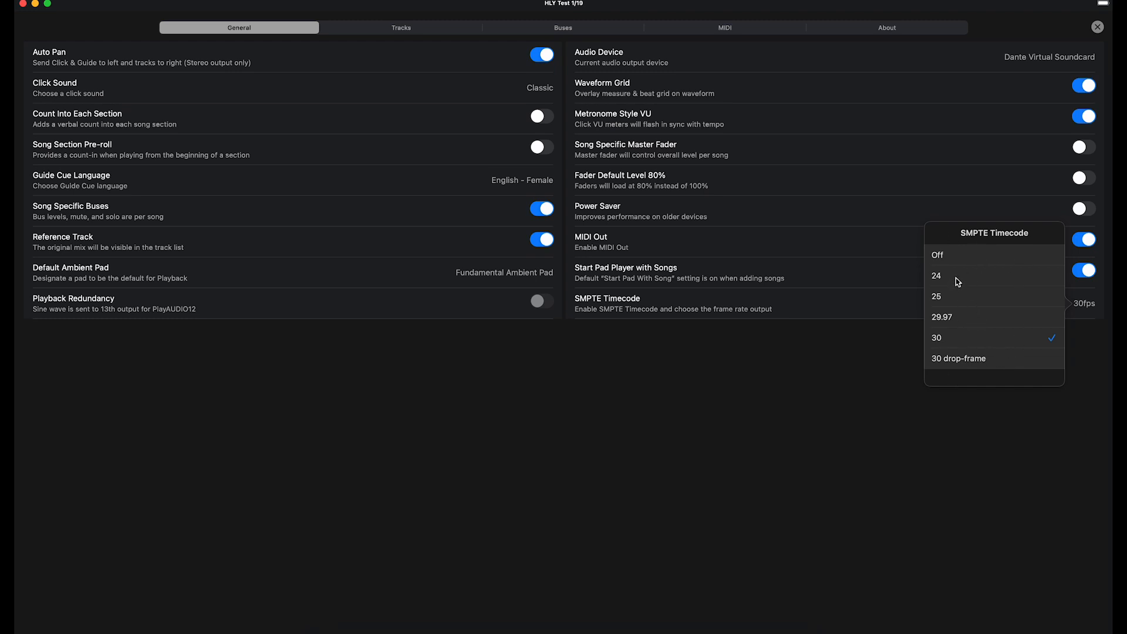
{"action": "mouse_move", "coordinate": [965, 347]}
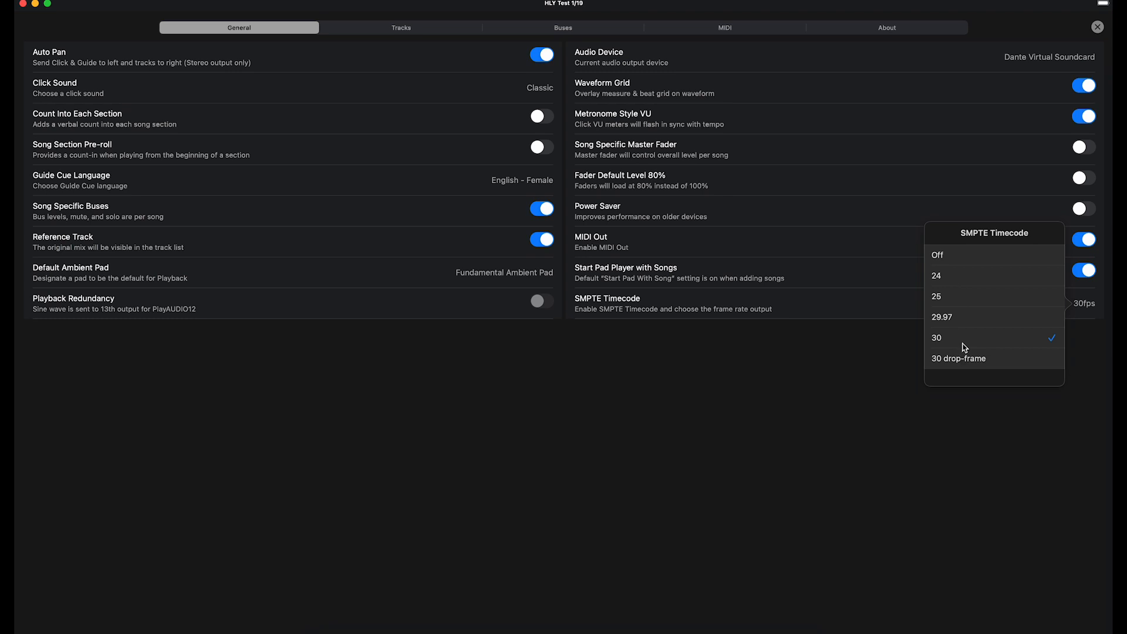
{"action": "mouse_move", "coordinate": [979, 358]}
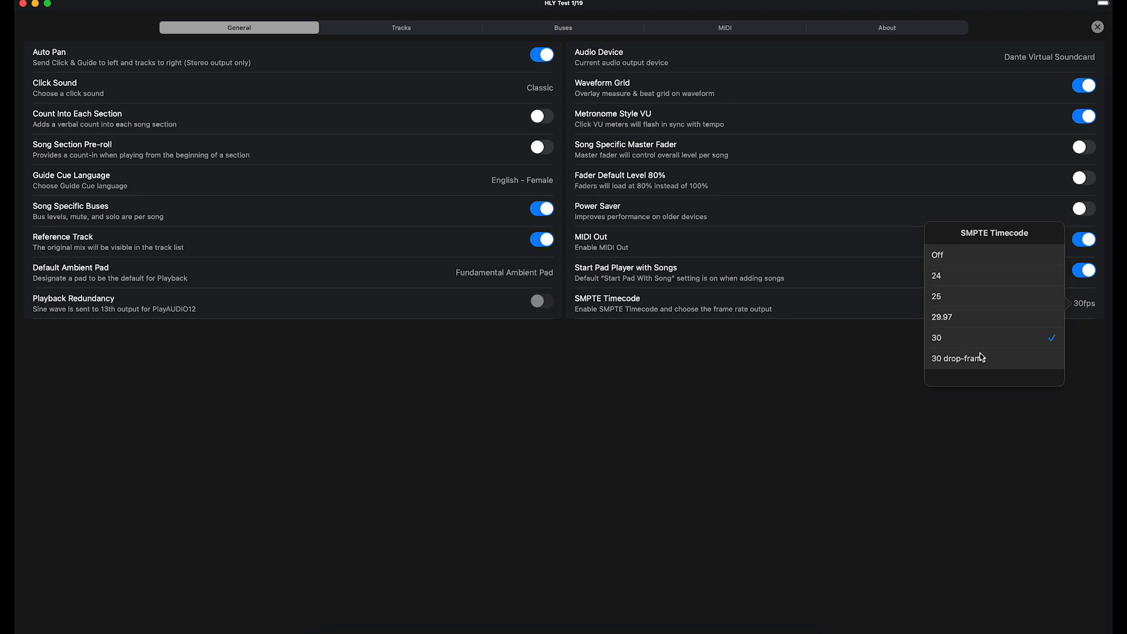
{"action": "mouse_move", "coordinate": [946, 341]}
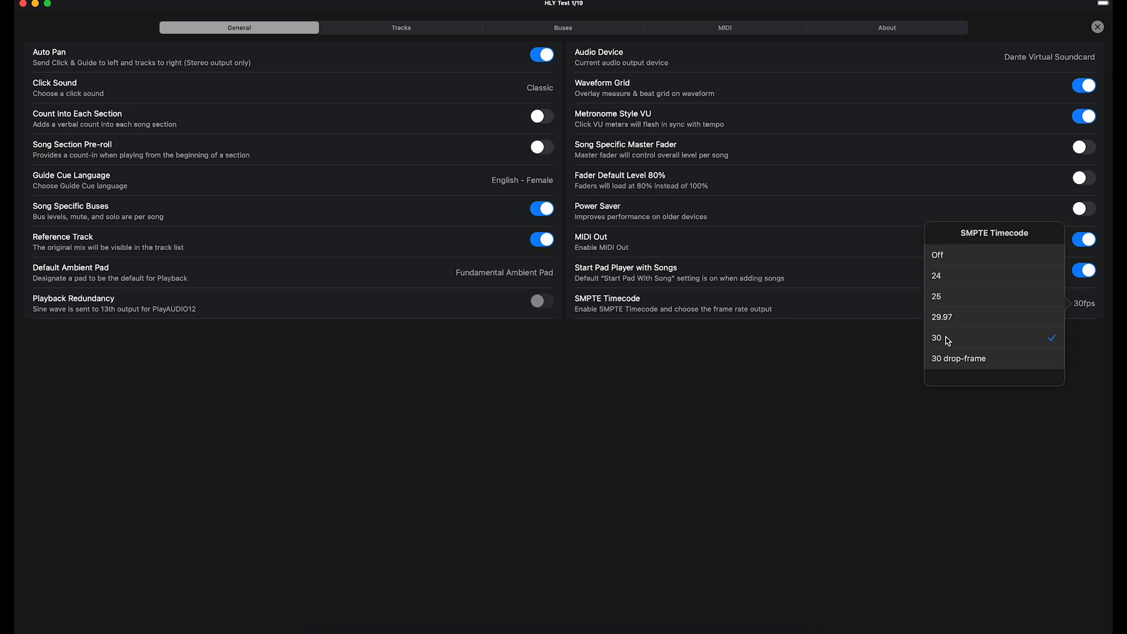
{"action": "mouse_move", "coordinate": [879, 366]}
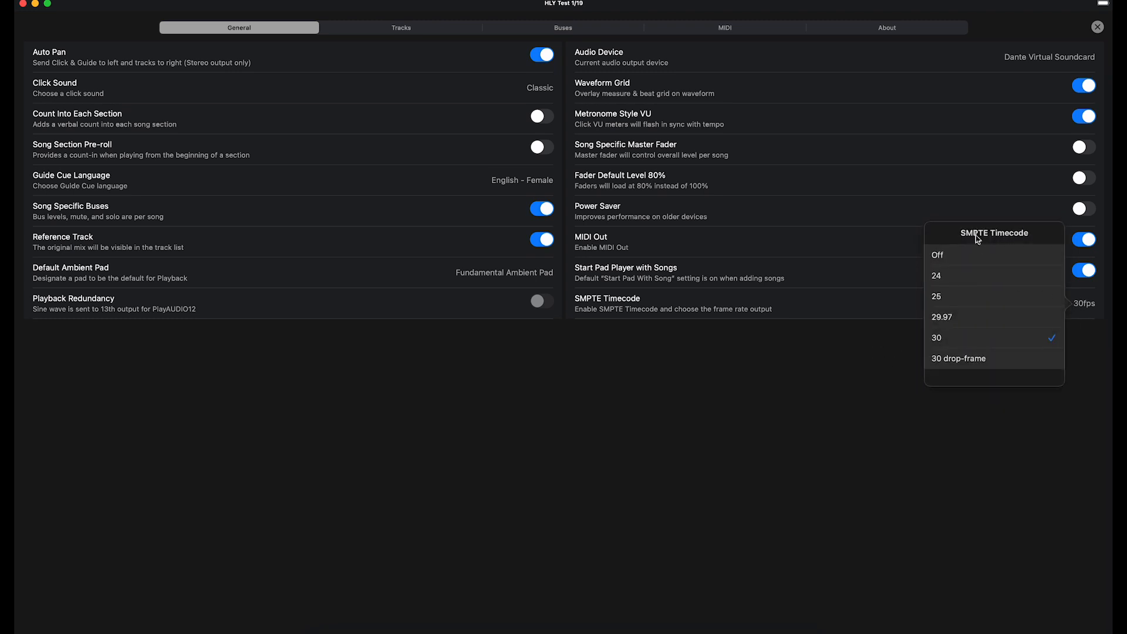
{"action": "mouse_move", "coordinate": [952, 274]}
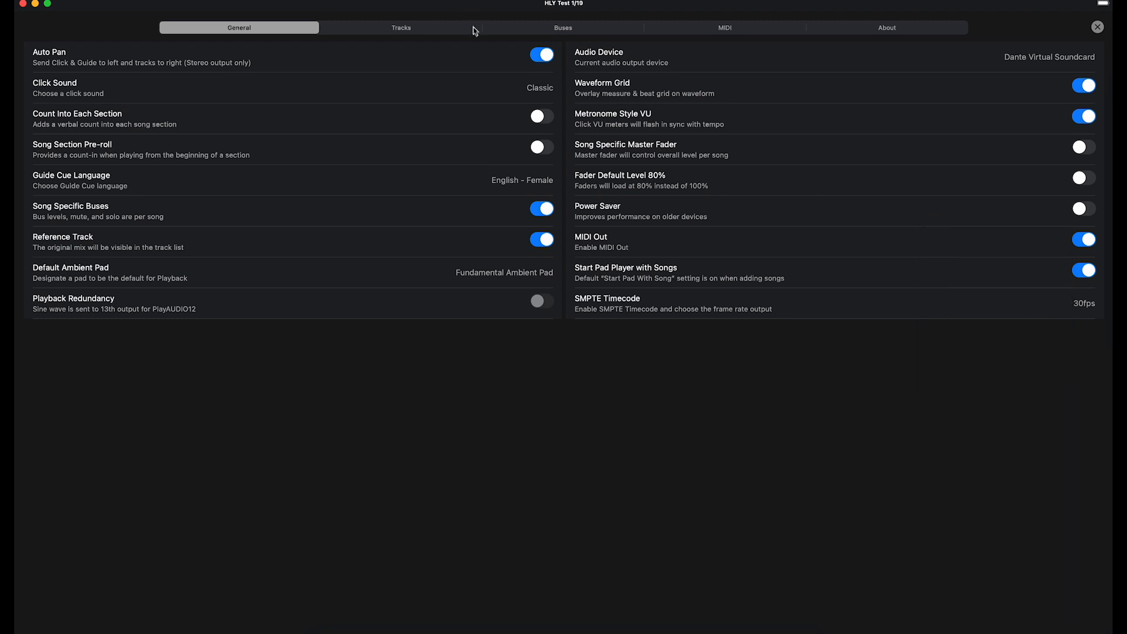
Step: Route the SMPTE bus to output 16 in the Buses settings
{"action": "left_click", "coordinate": [562, 27]}
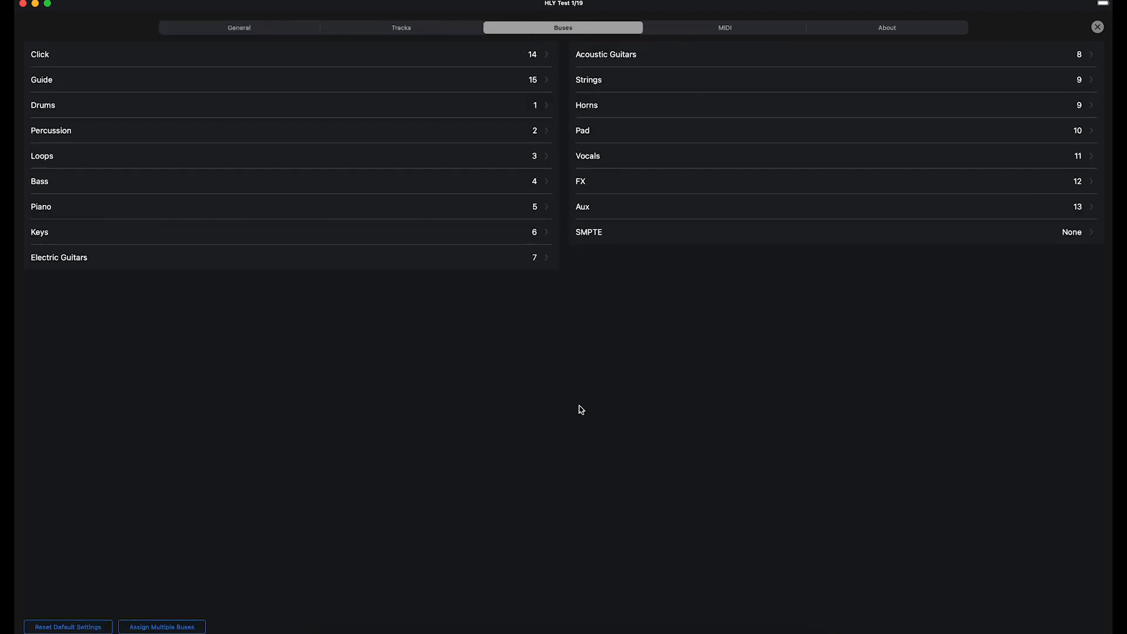
{"action": "mouse_move", "coordinate": [581, 238]}
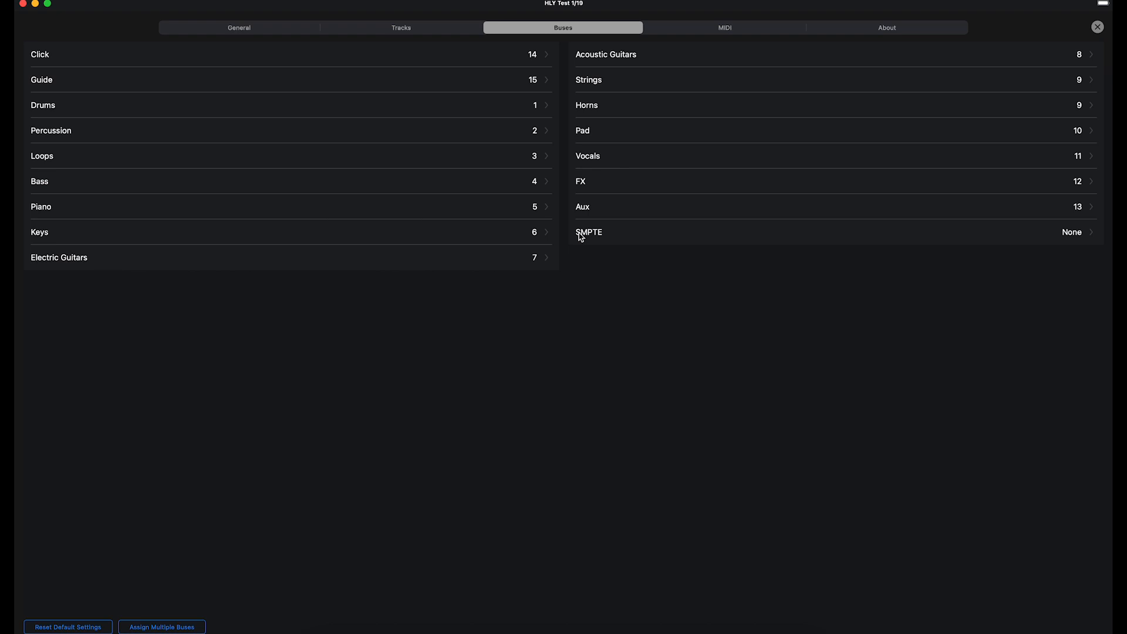
{"action": "mouse_move", "coordinate": [483, 85]}
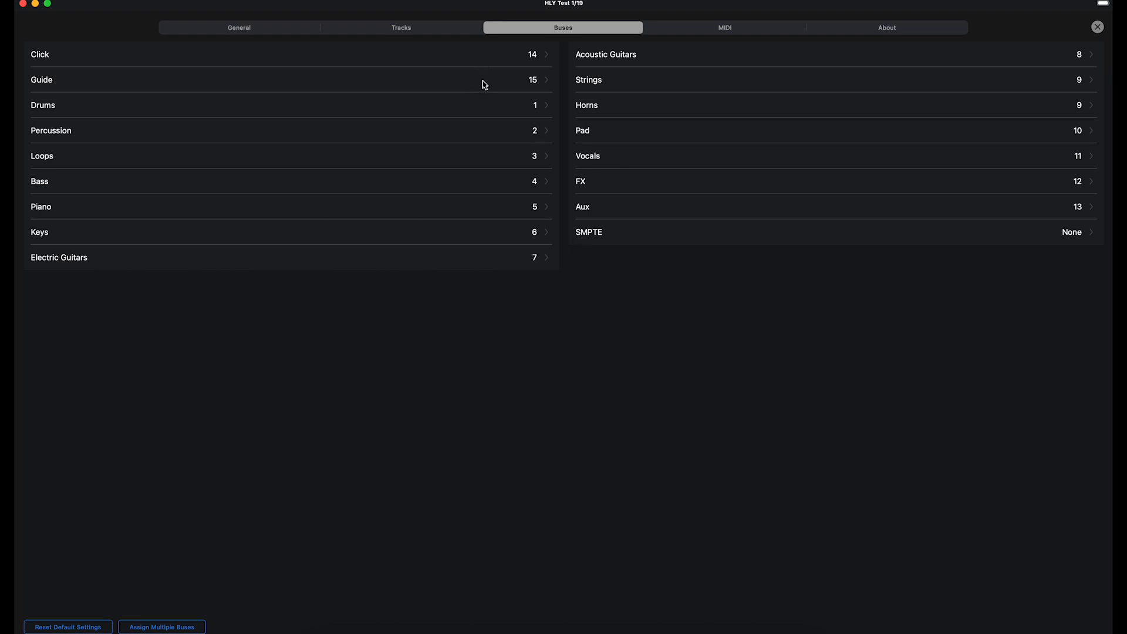
{"action": "mouse_move", "coordinate": [474, 267]}
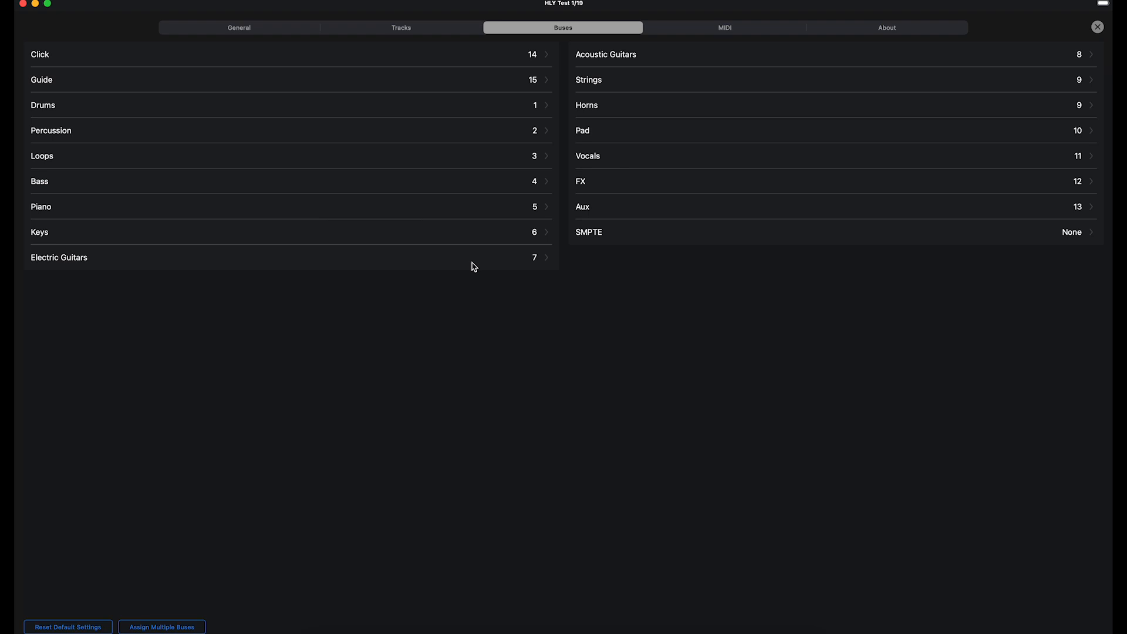
{"action": "mouse_move", "coordinate": [601, 297]}
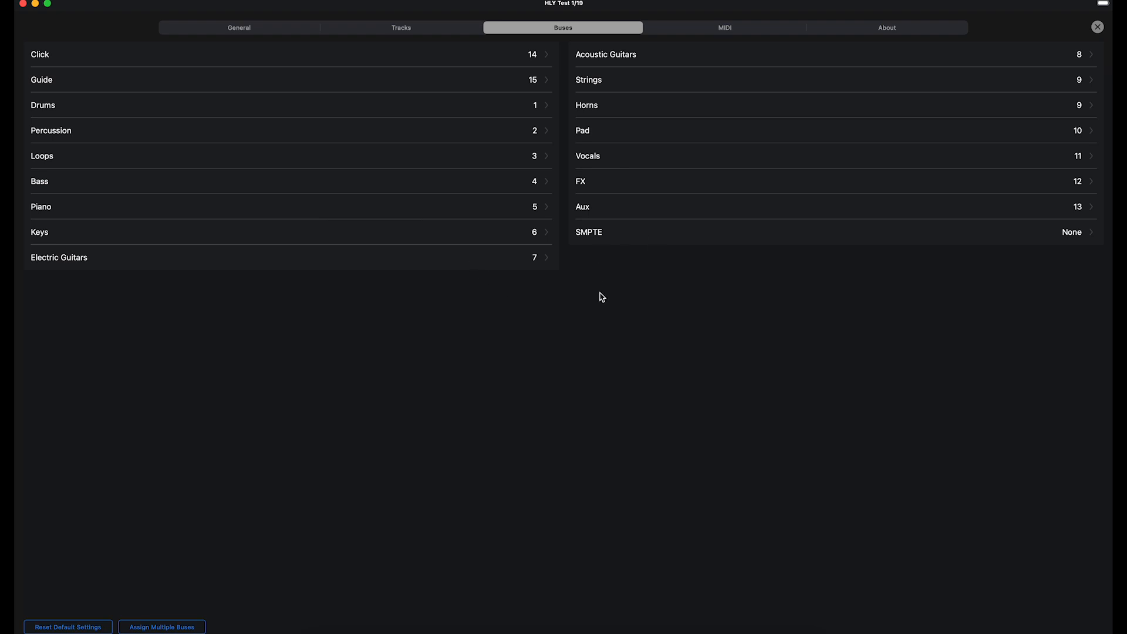
{"action": "mouse_move", "coordinate": [429, 126]}
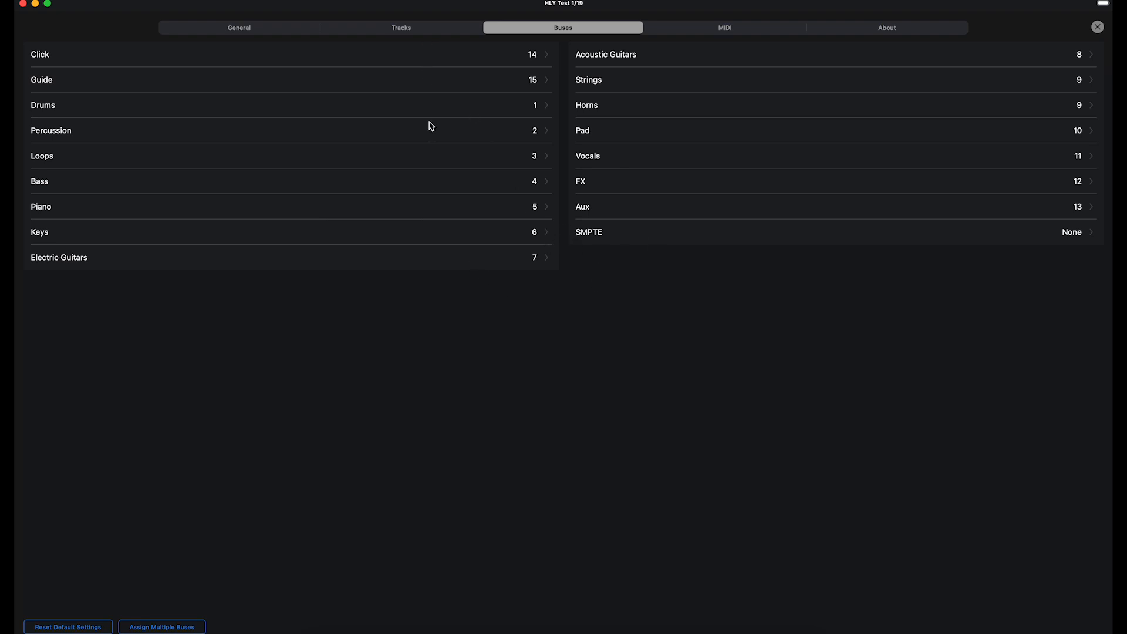
{"action": "mouse_move", "coordinate": [596, 237]}
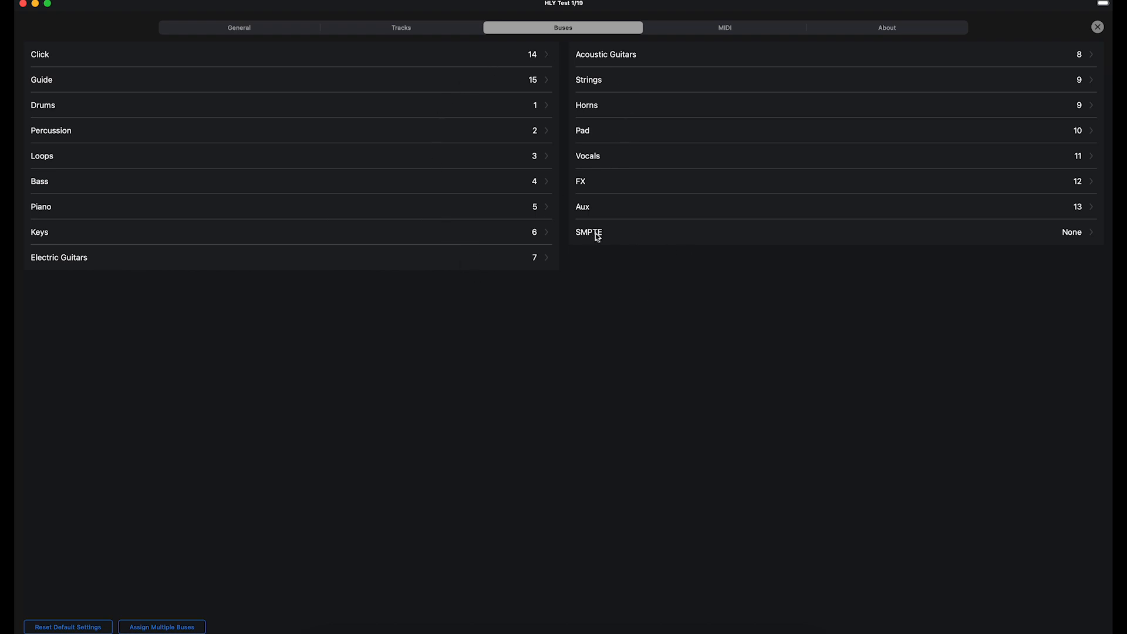
{"action": "mouse_move", "coordinate": [624, 235]}
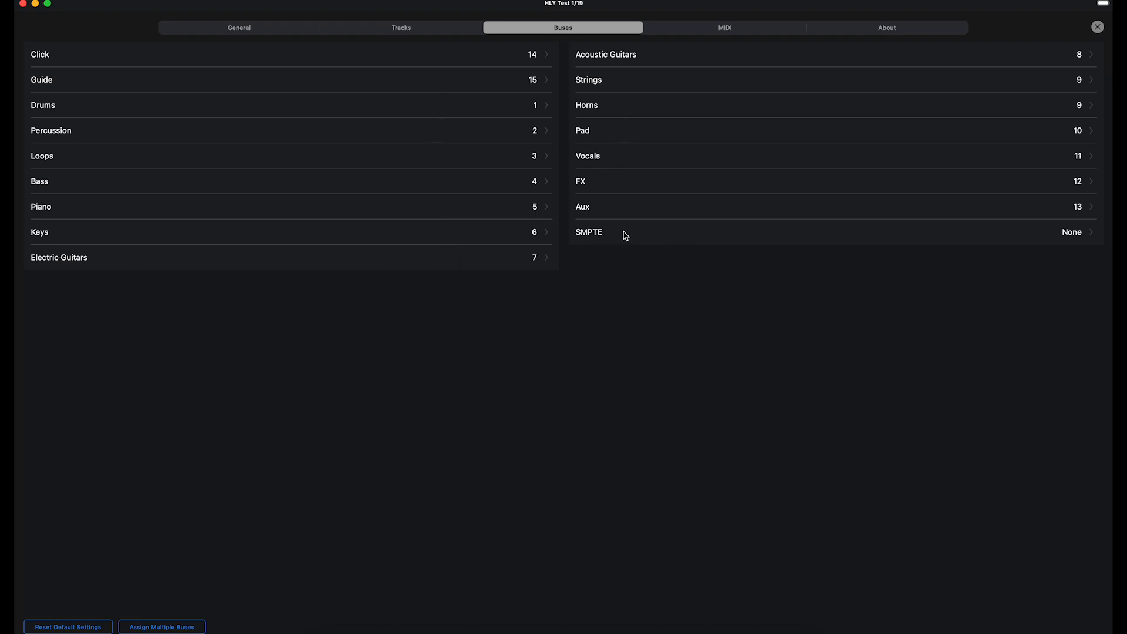
{"action": "mouse_move", "coordinate": [604, 166]}
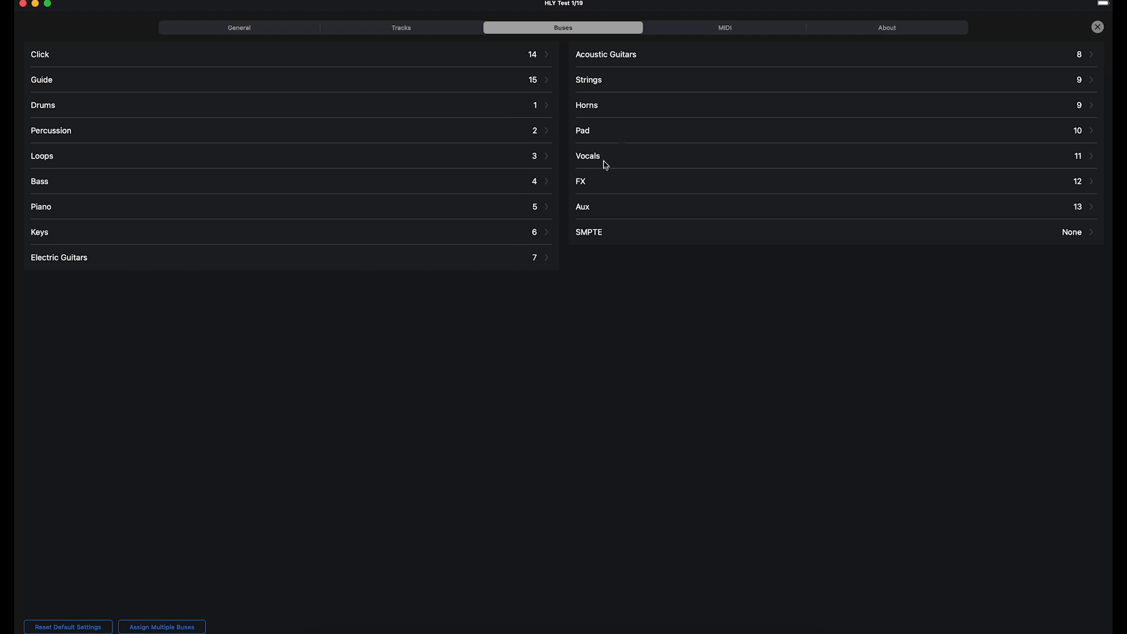
{"action": "mouse_move", "coordinate": [614, 211]}
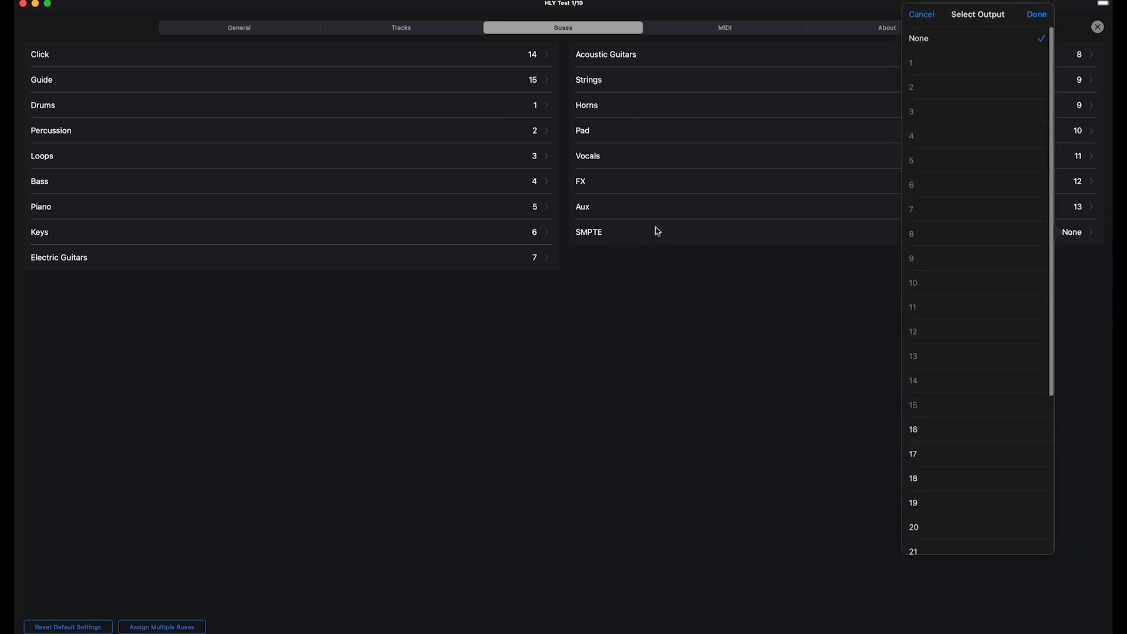
{"action": "mouse_move", "coordinate": [928, 437]}
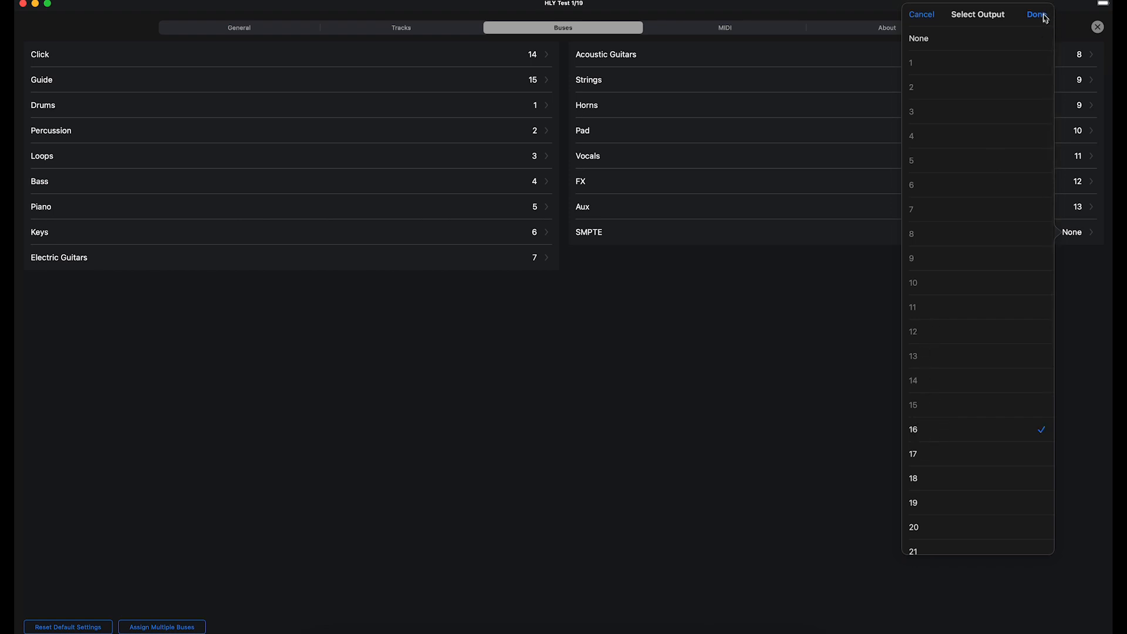
{"action": "left_click", "coordinate": [1037, 14]}
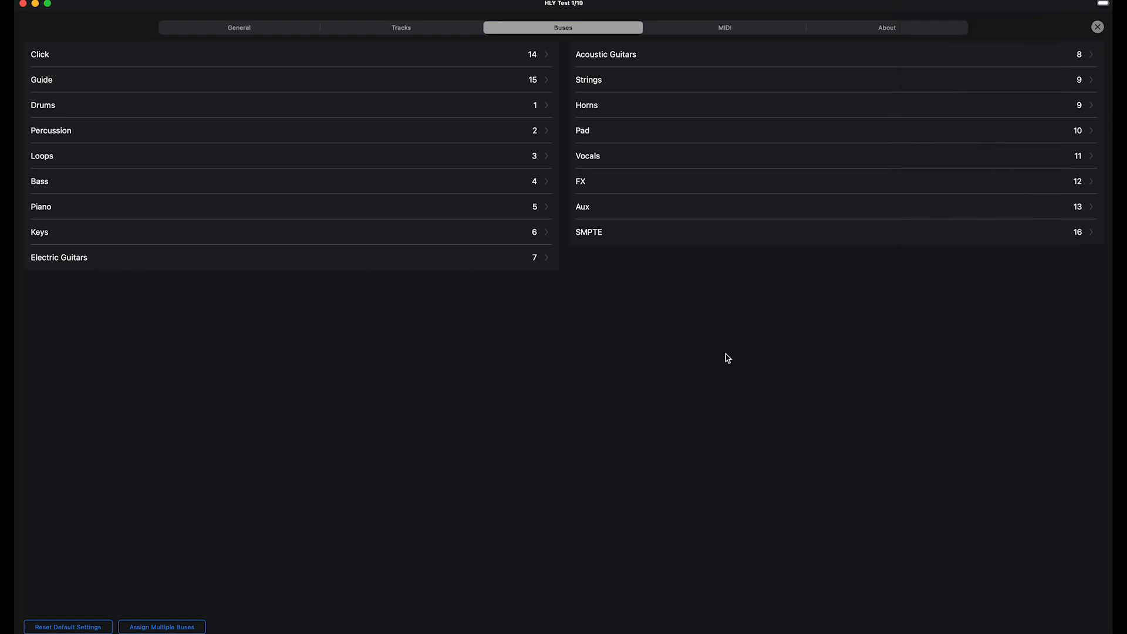
{"action": "mouse_move", "coordinate": [614, 266]}
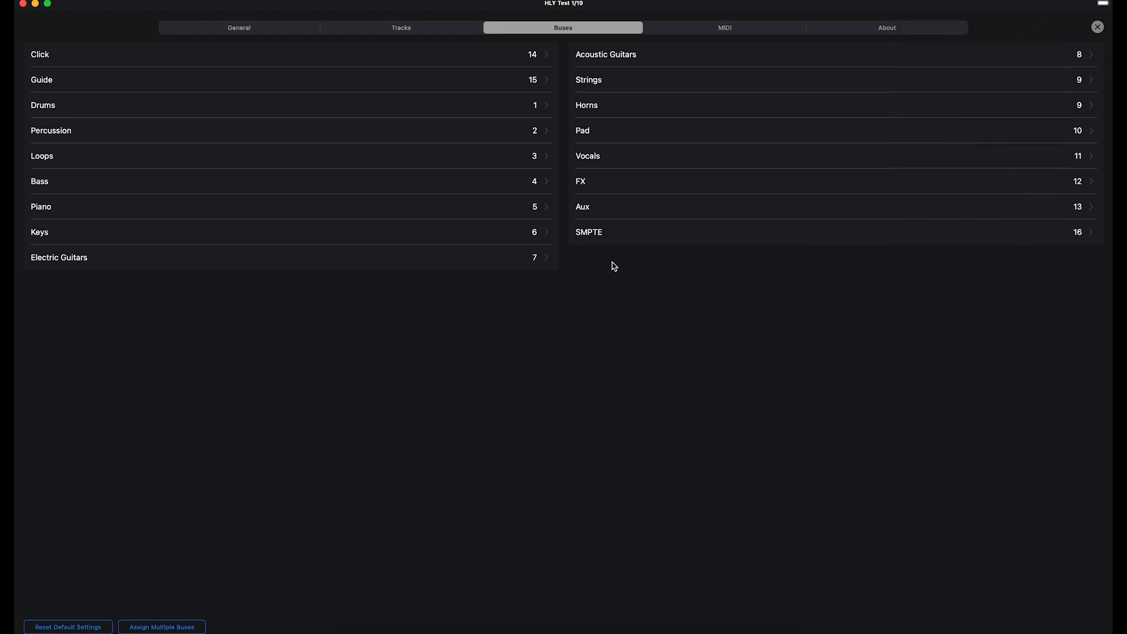
{"action": "mouse_move", "coordinate": [257, 11]}
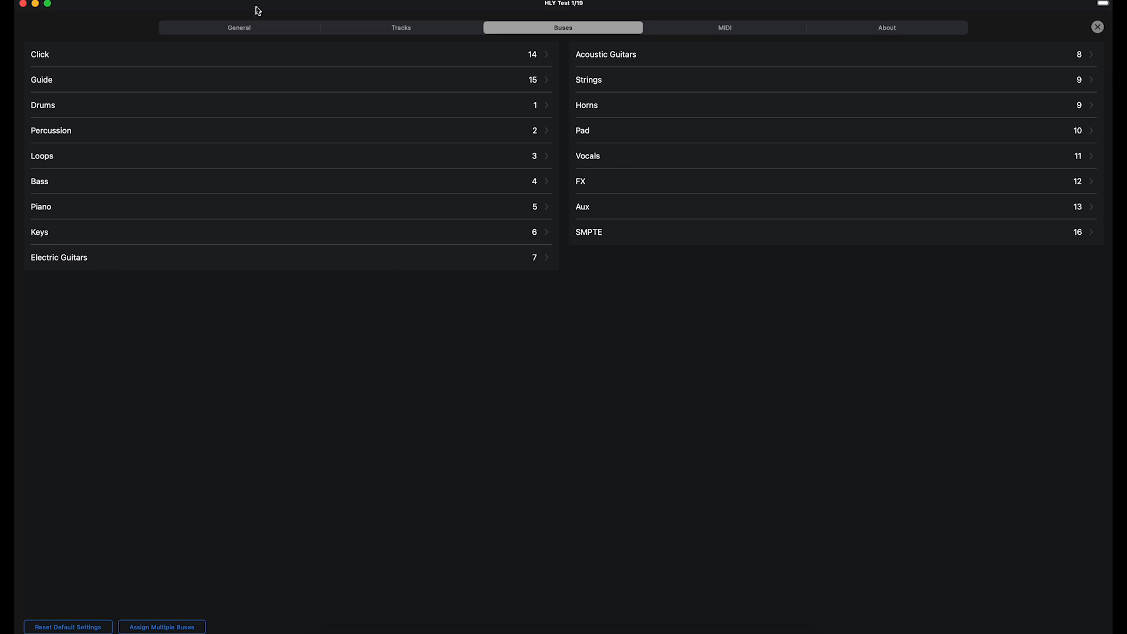
{"action": "mouse_move", "coordinate": [661, 207]}
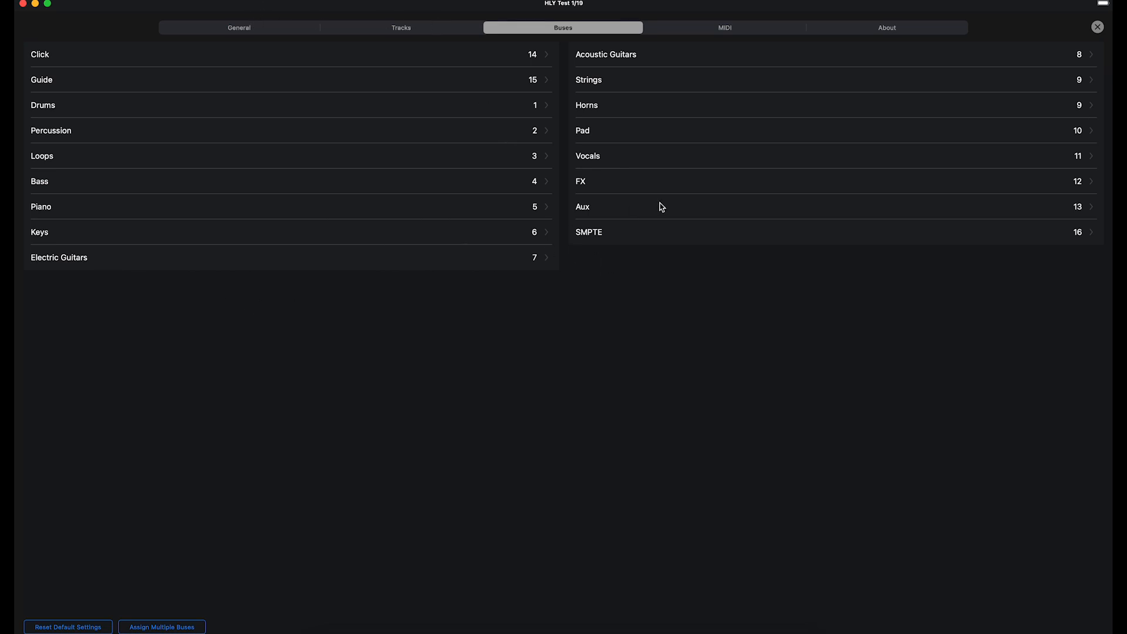
{"action": "mouse_move", "coordinate": [630, 244]}
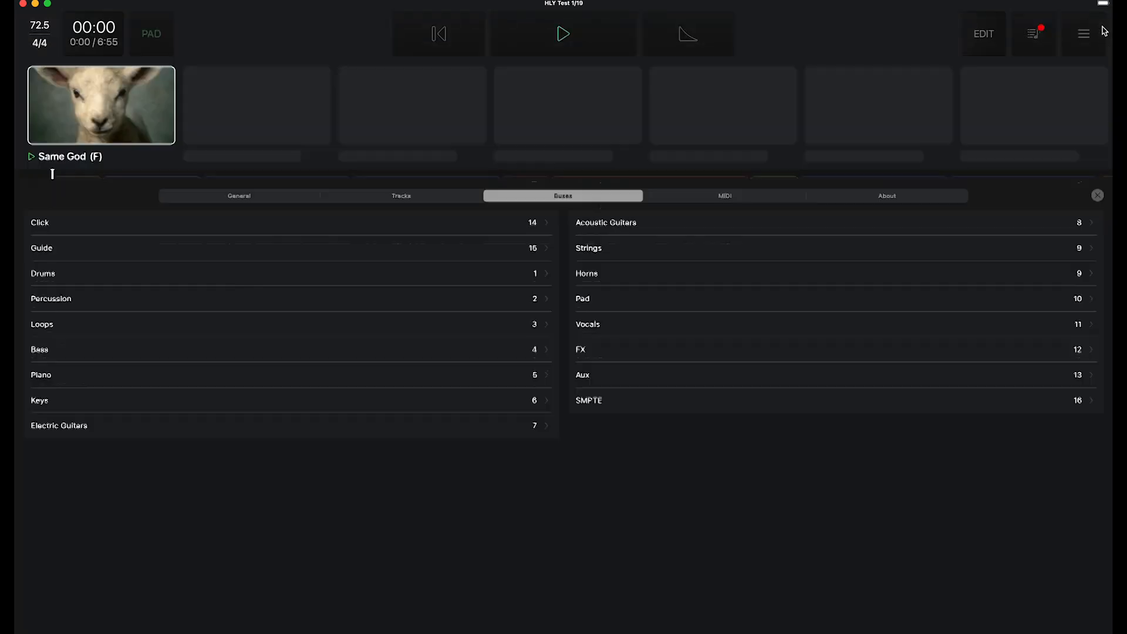
Step: Close Settings and switch the song view into edit mode
{"action": "left_click", "coordinate": [1097, 195]}
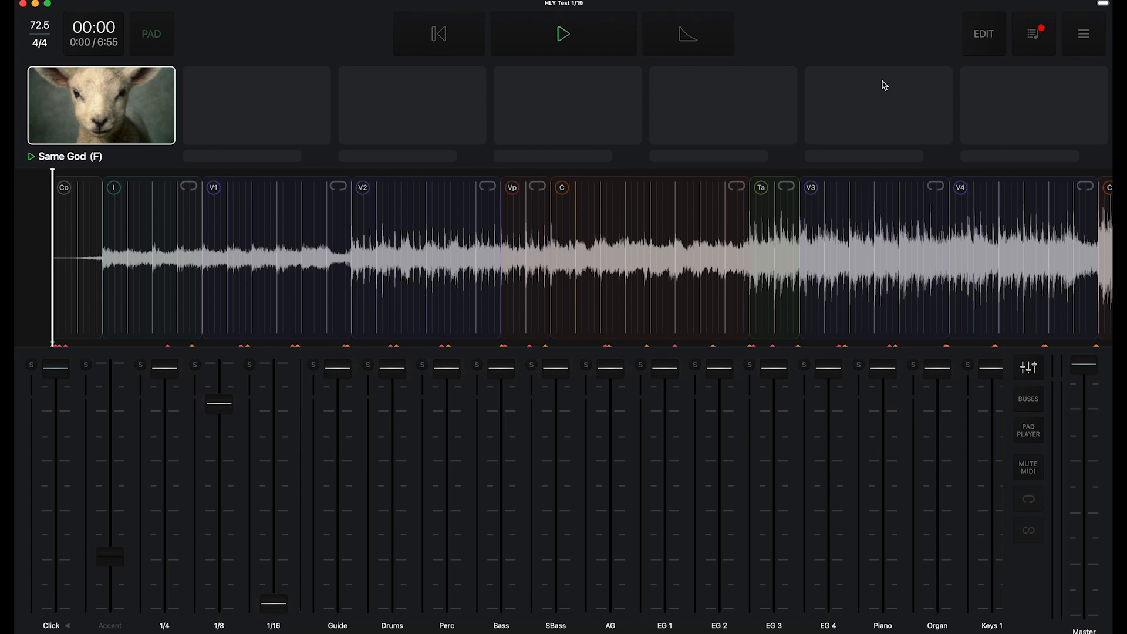
{"action": "mouse_move", "coordinate": [764, 43]}
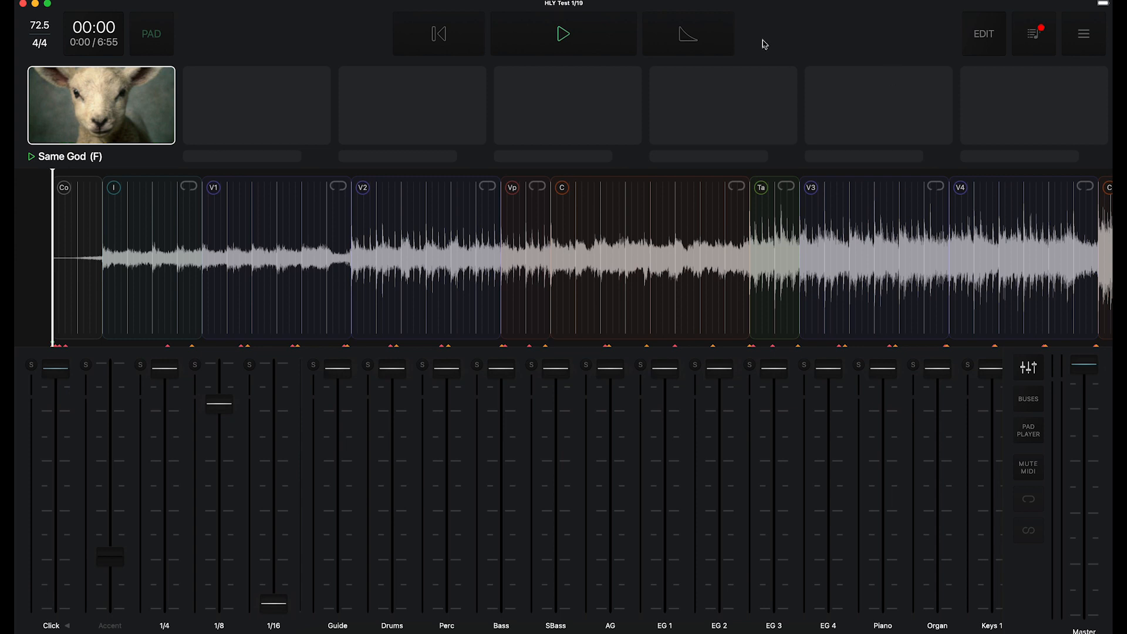
{"action": "mouse_move", "coordinate": [1017, 41]}
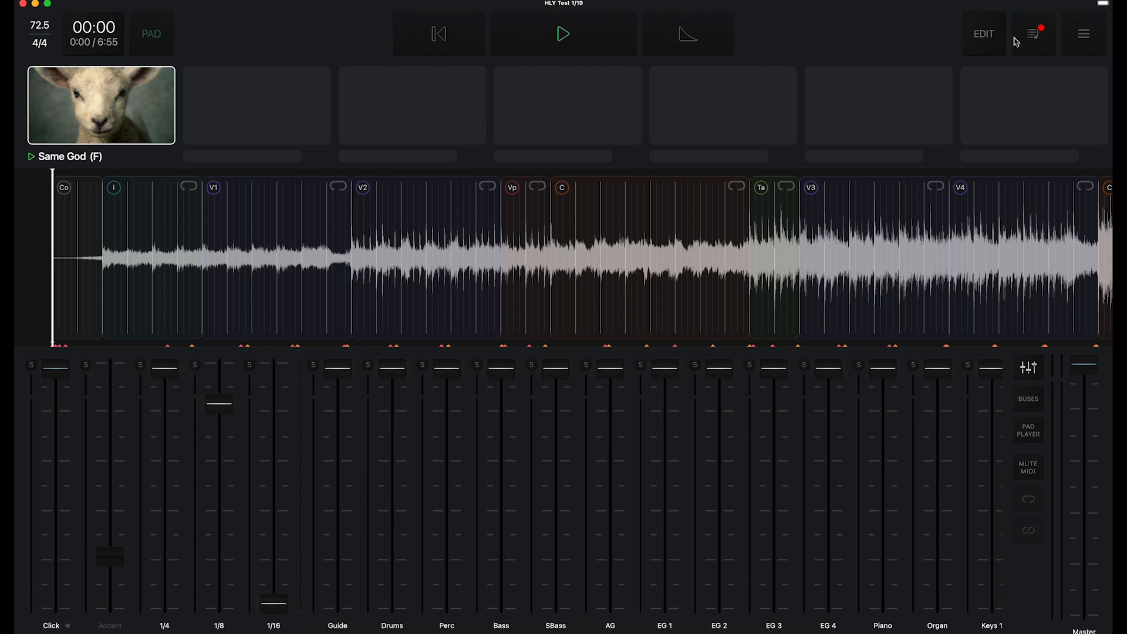
{"action": "left_click", "coordinate": [984, 33]}
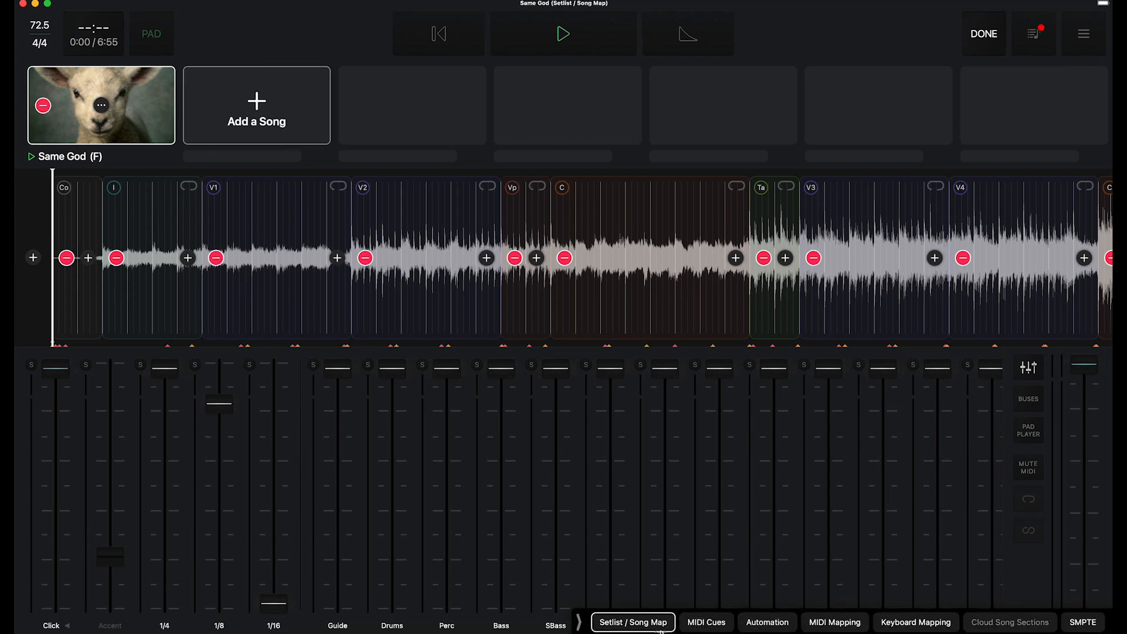
Step: Switch to SMPTE marker editing, showing the marker at the song's start
{"action": "left_click", "coordinate": [1082, 622]}
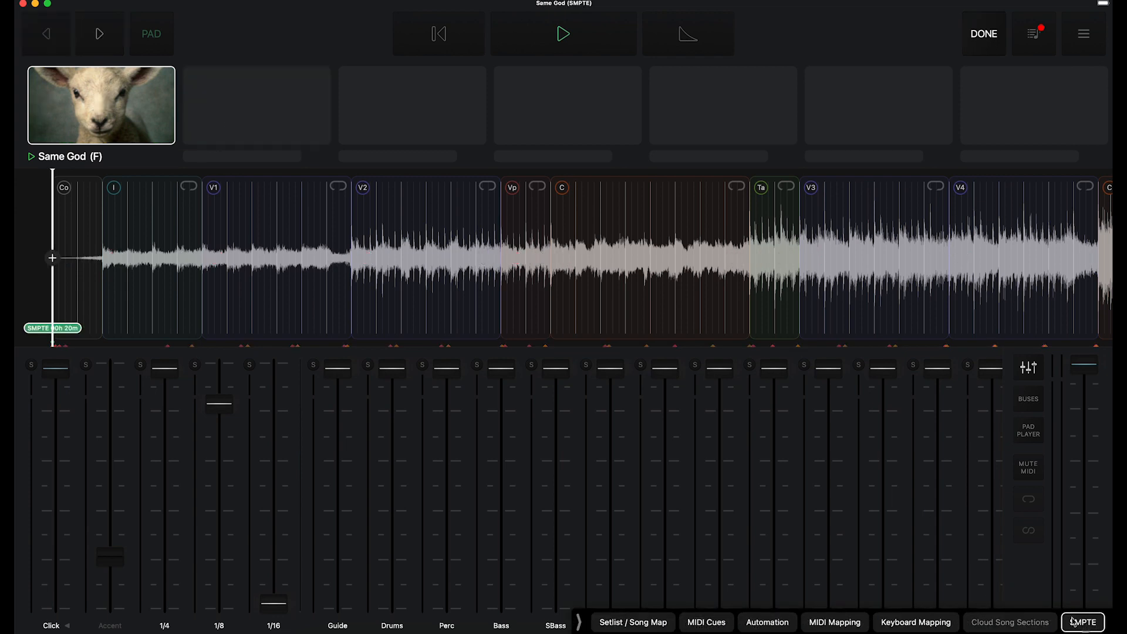
{"action": "left_click", "coordinate": [1082, 622]}
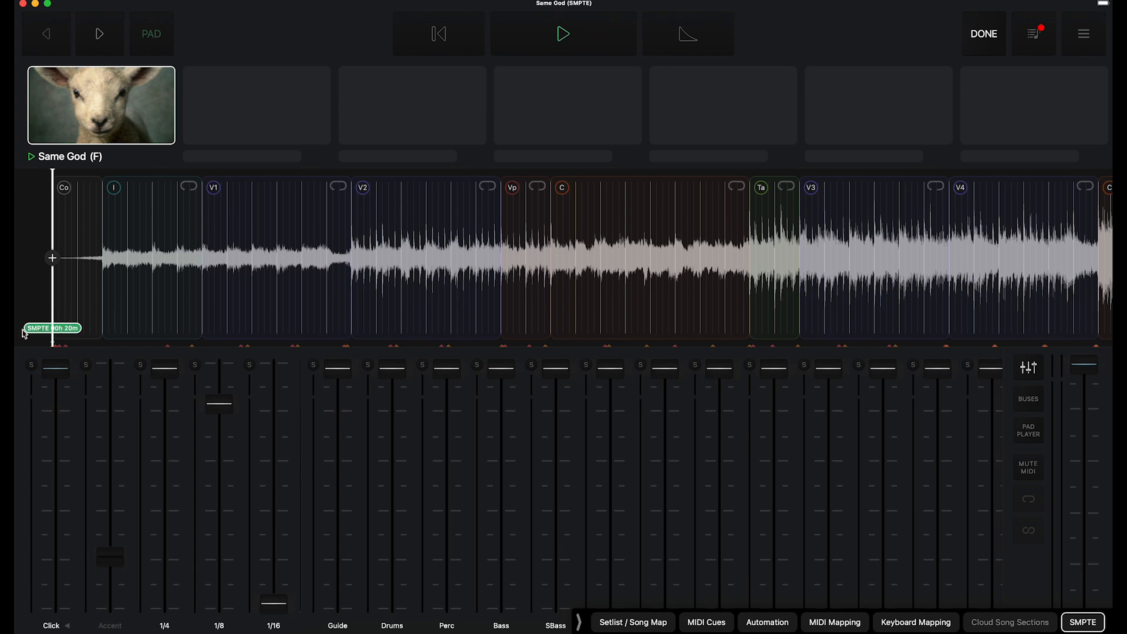
{"action": "mouse_move", "coordinate": [59, 335]}
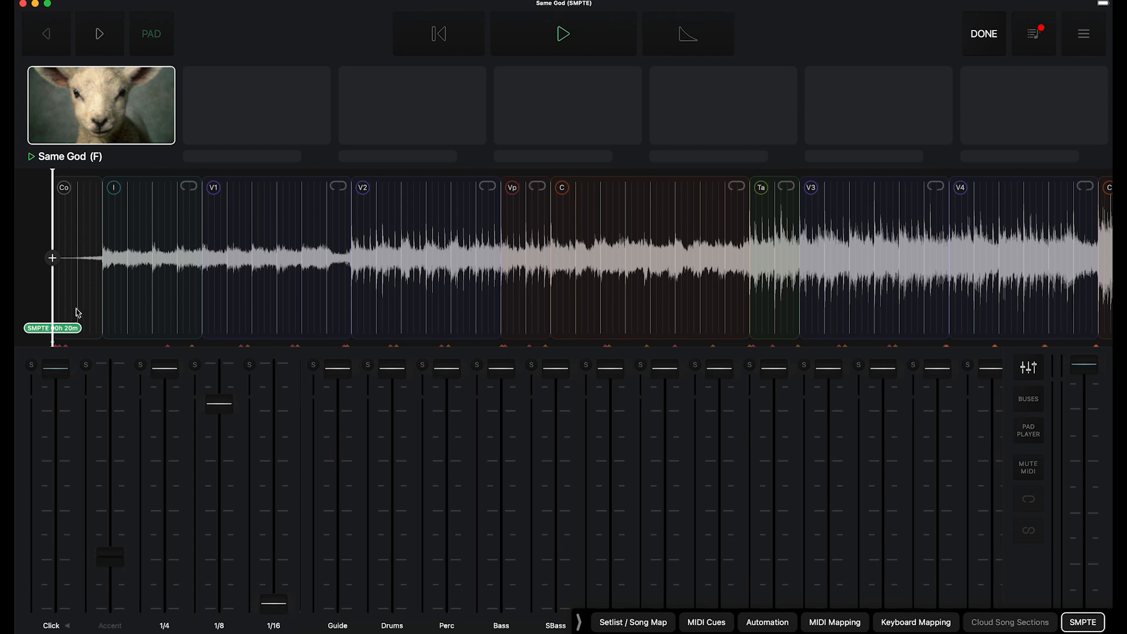
{"action": "mouse_move", "coordinate": [101, 340]}
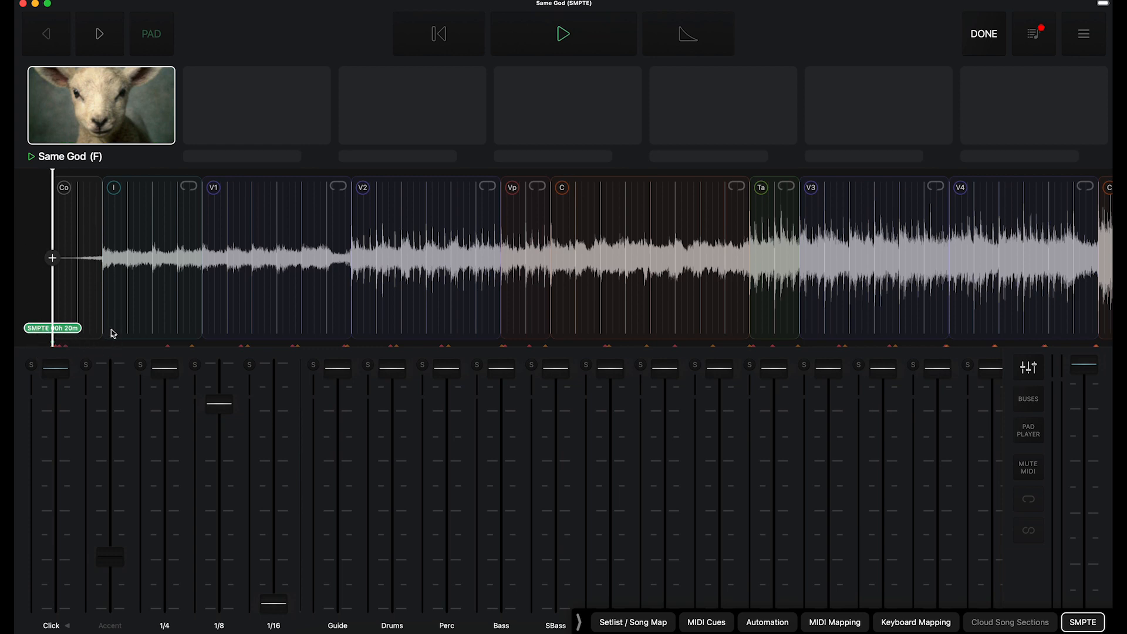
{"action": "left_click", "coordinate": [50, 327]}
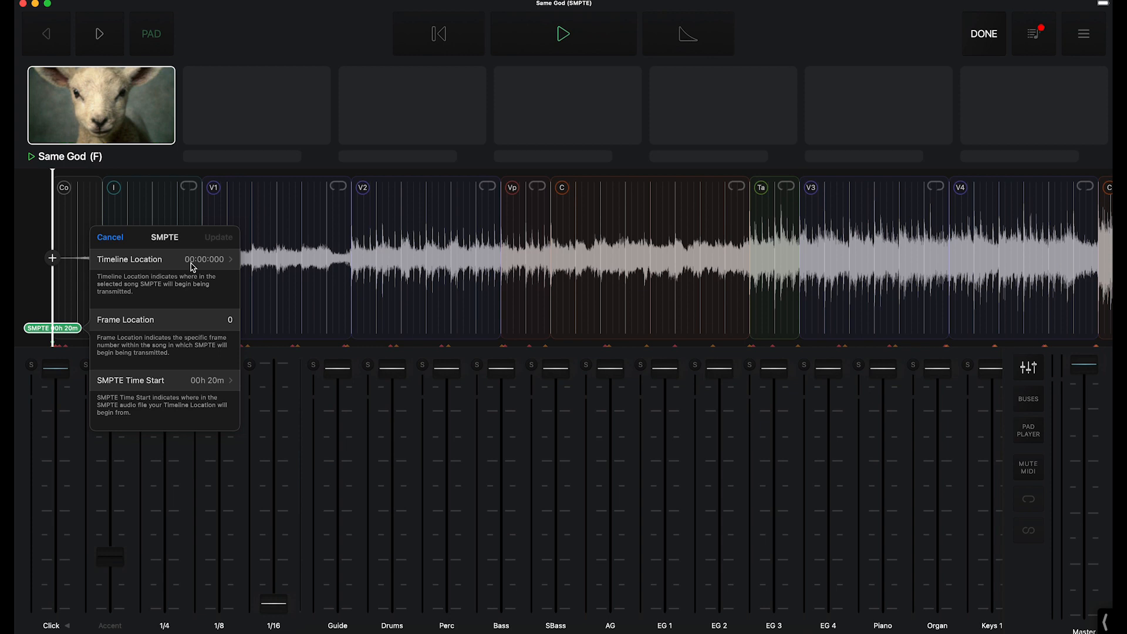
{"action": "mouse_move", "coordinate": [200, 267]}
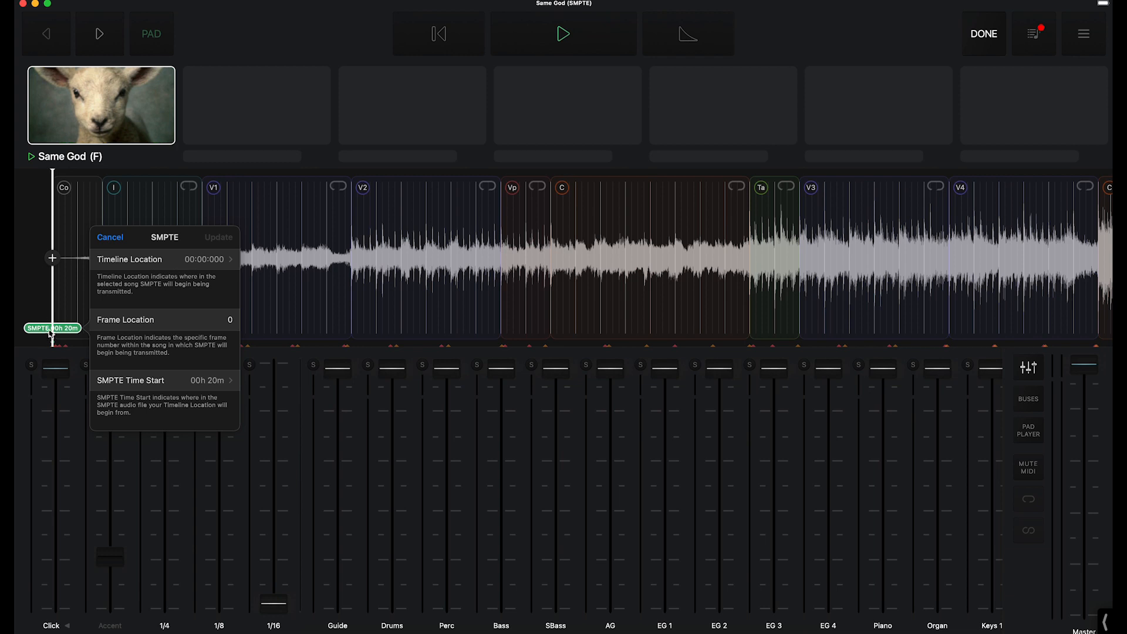
{"action": "mouse_move", "coordinate": [167, 350]}
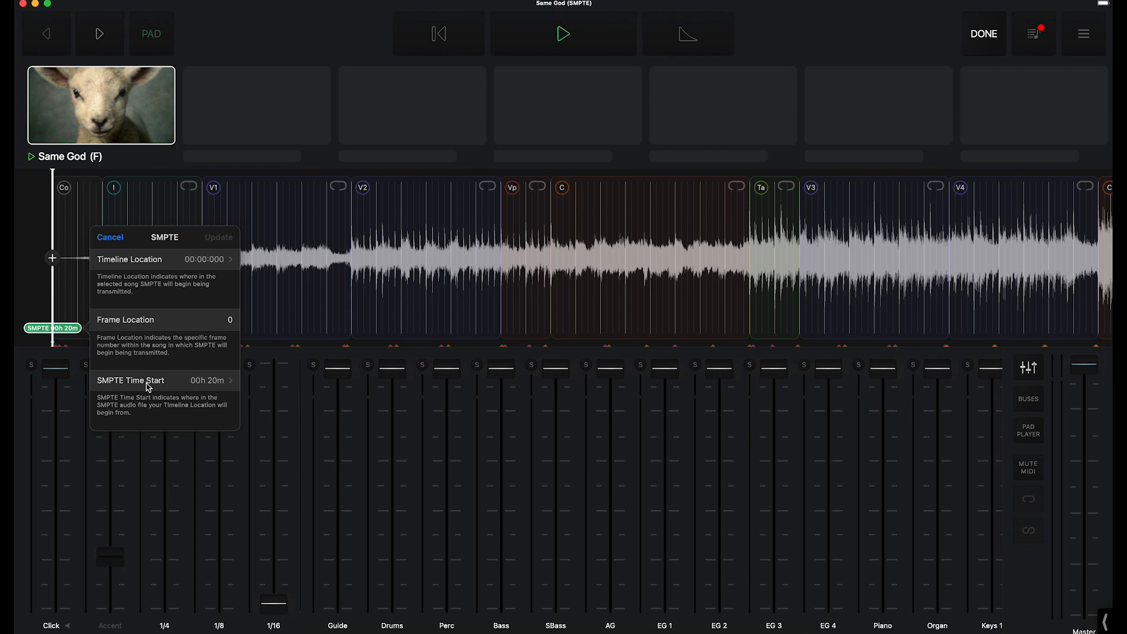
{"action": "left_click", "coordinate": [130, 381]}
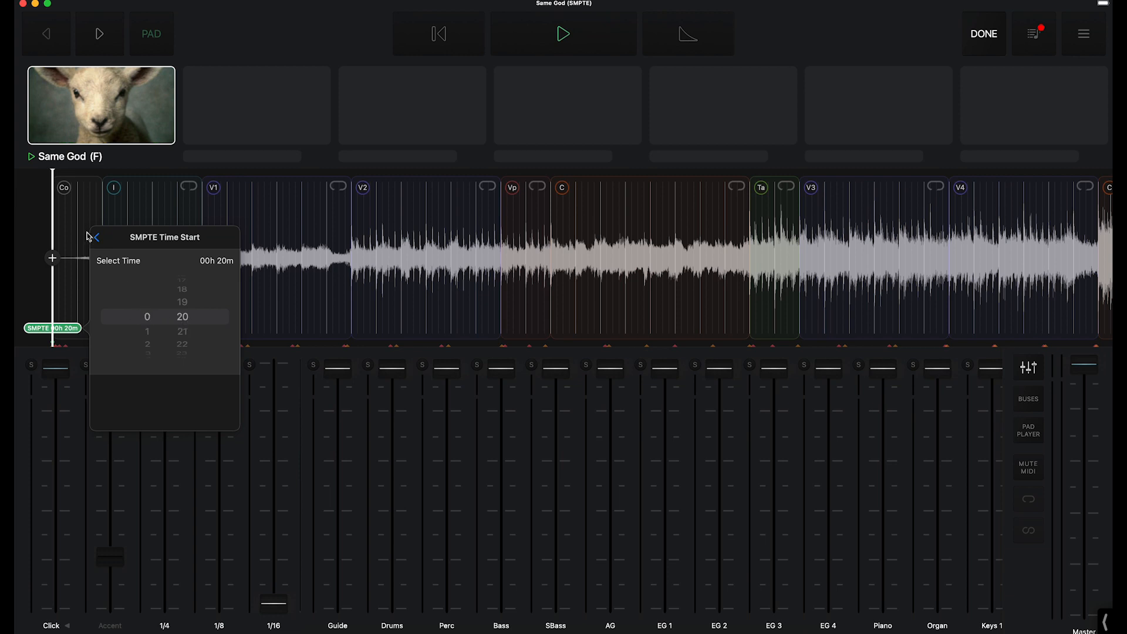
{"action": "left_click", "coordinate": [94, 238]}
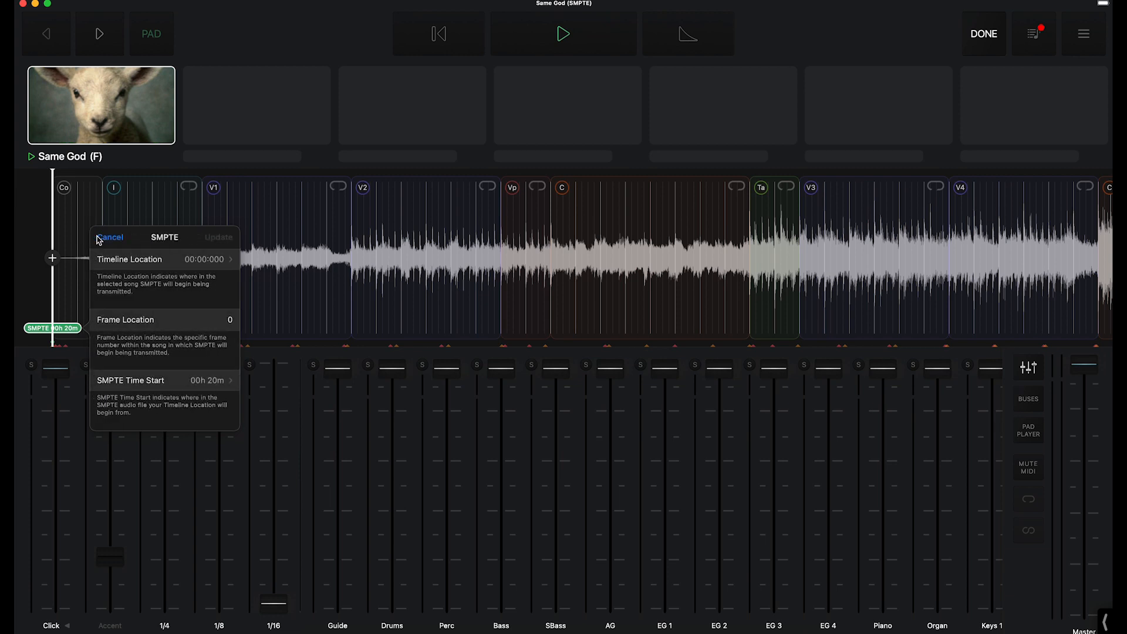
{"action": "left_click", "coordinate": [112, 237]}
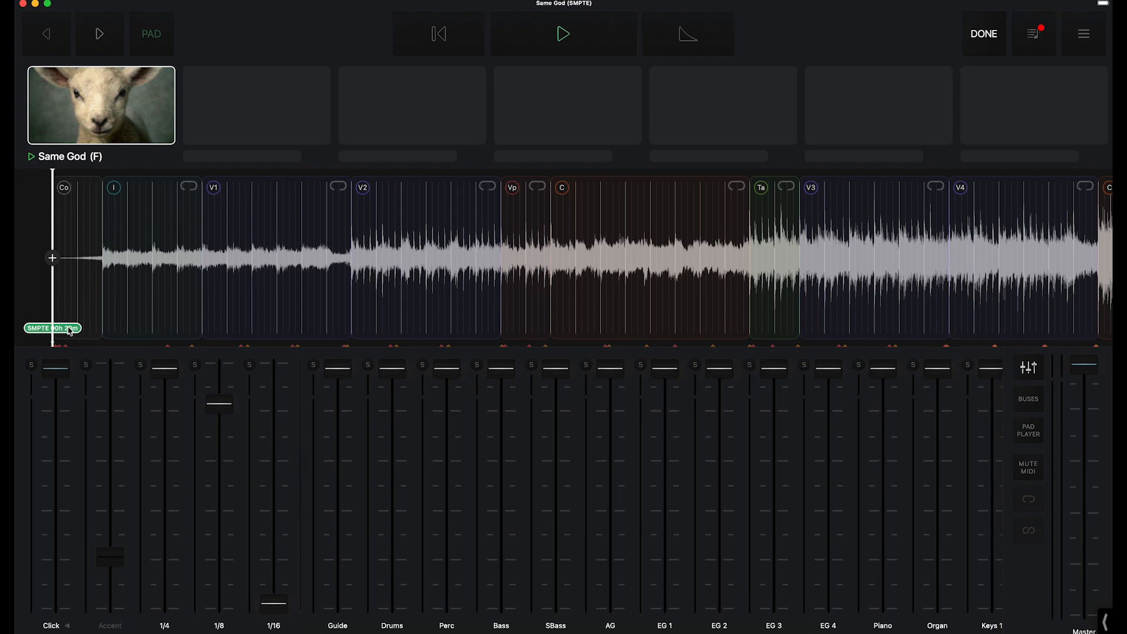